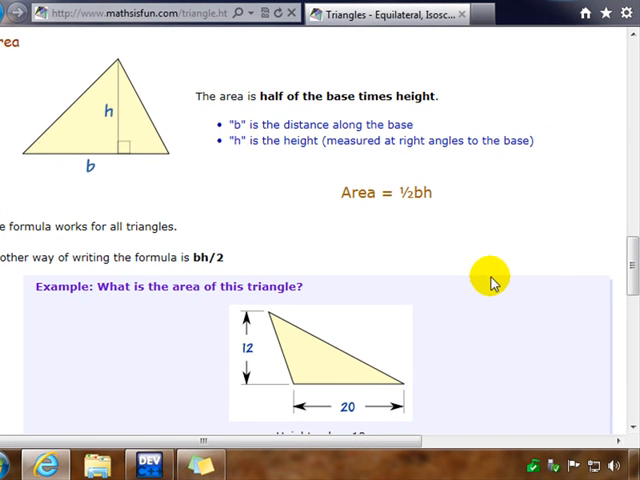
mouse_move(464, 272)
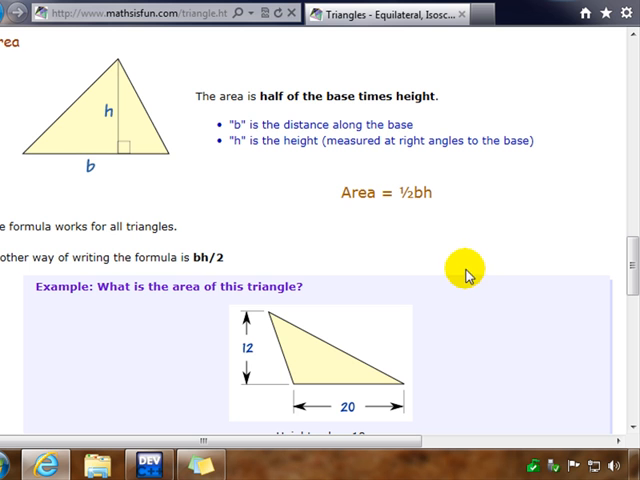
mouse_move(224, 172)
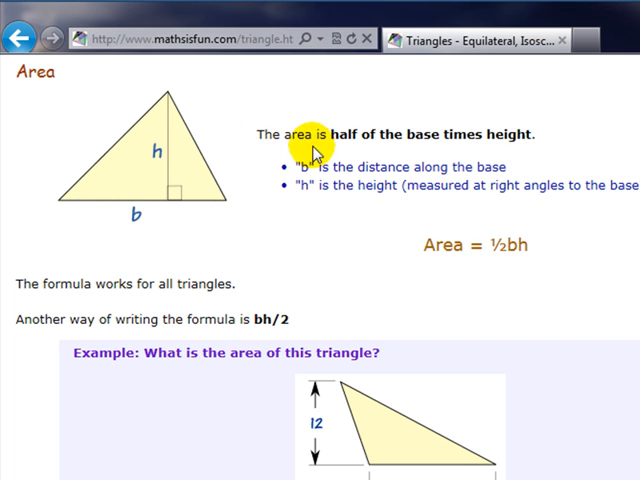
mouse_move(170, 220)
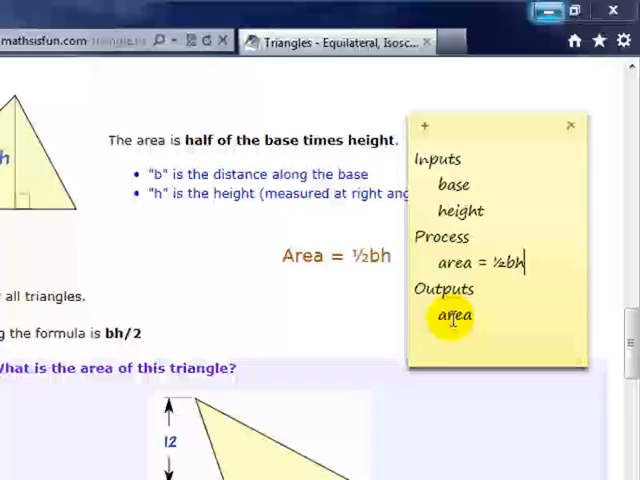
mouse_move(468, 264)
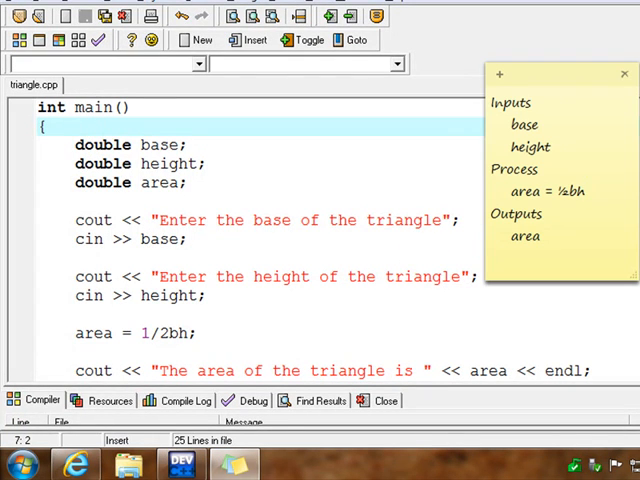
mouse_move(452, 160)
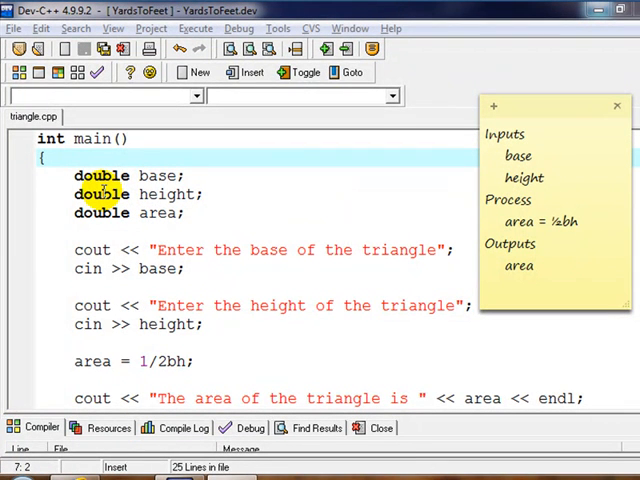
mouse_move(100, 194)
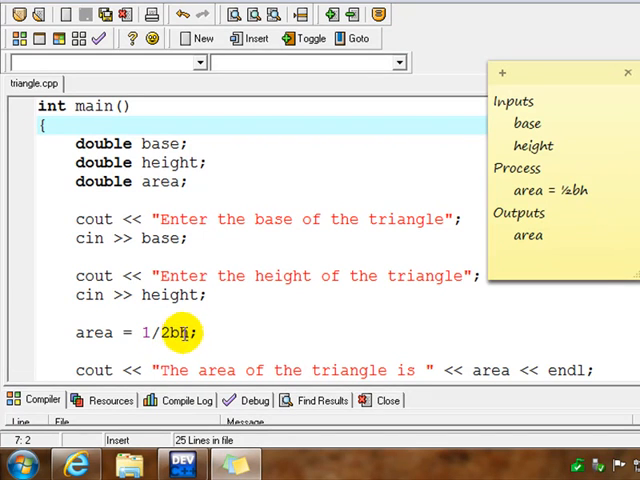
Edit the formula to area = 1/2 * base * height and start compiling triangle.cpp
left_click(628, 72)
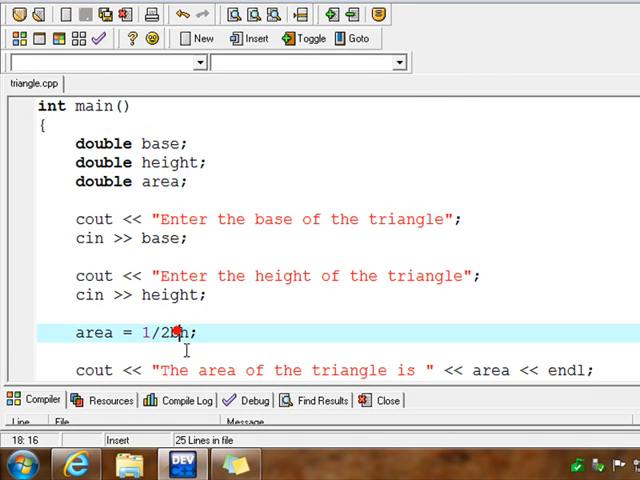
type("bas")
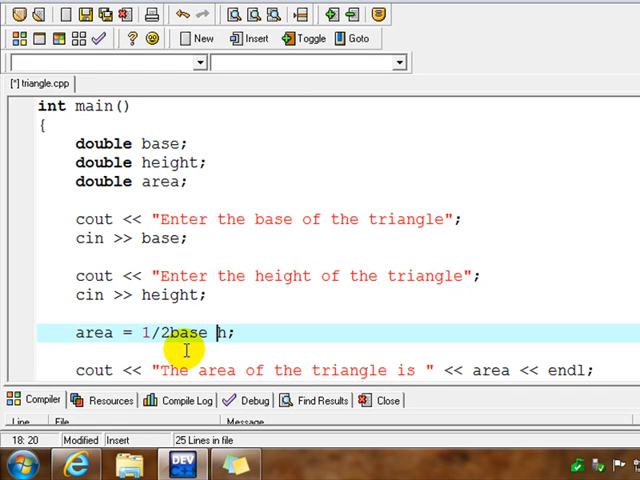
type("eig")
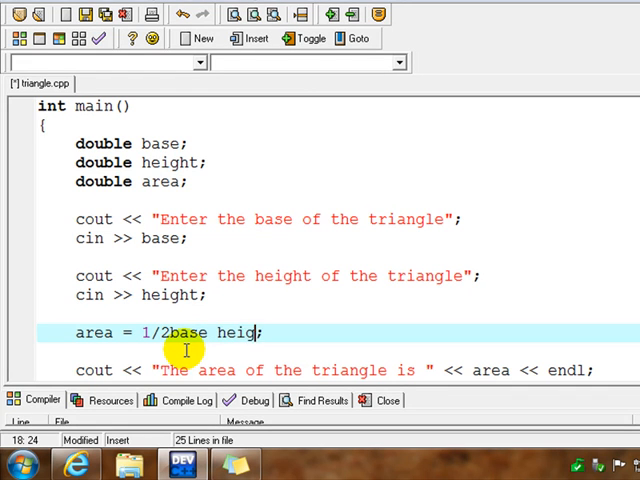
type("ht")
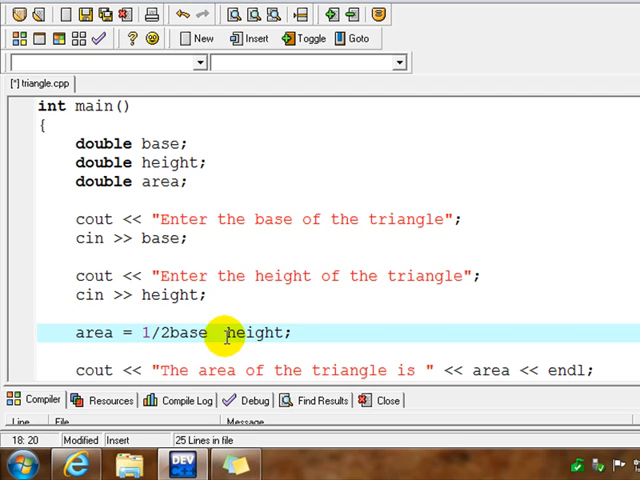
type("*")
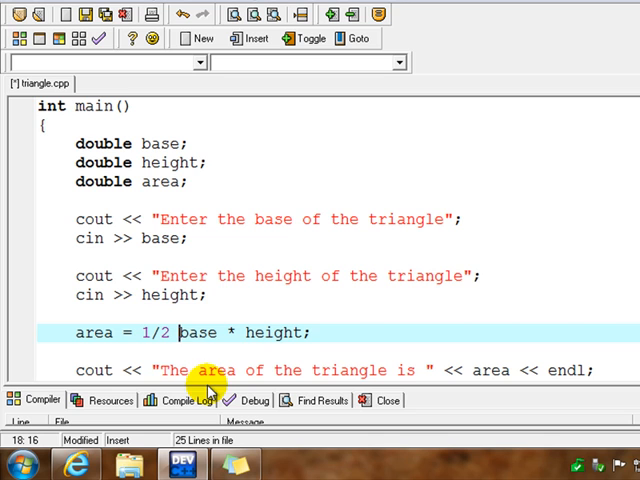
type("*")
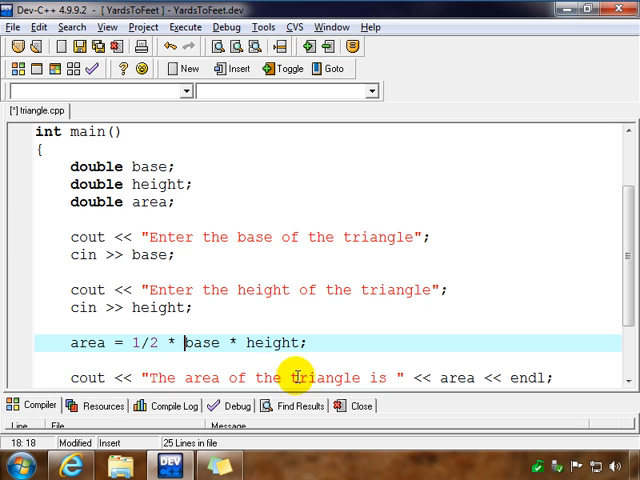
left_click(508, 380)
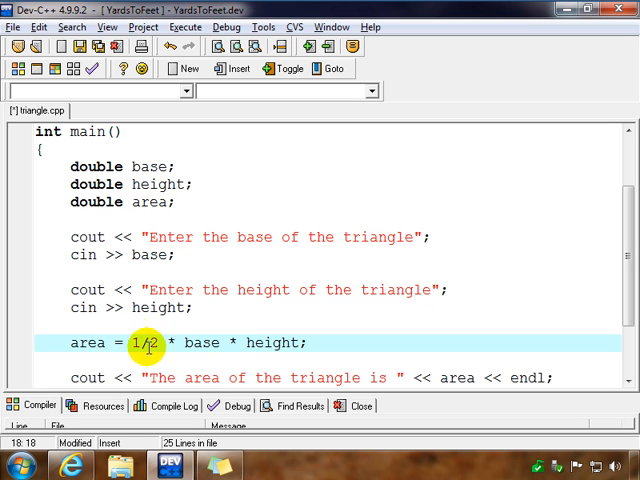
mouse_move(290, 342)
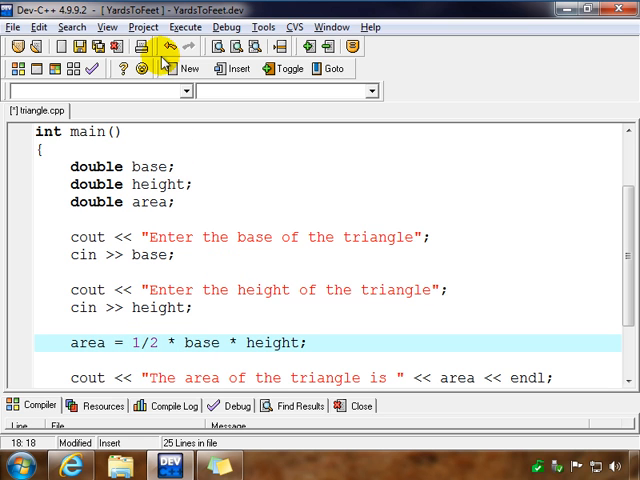
left_click(168, 28)
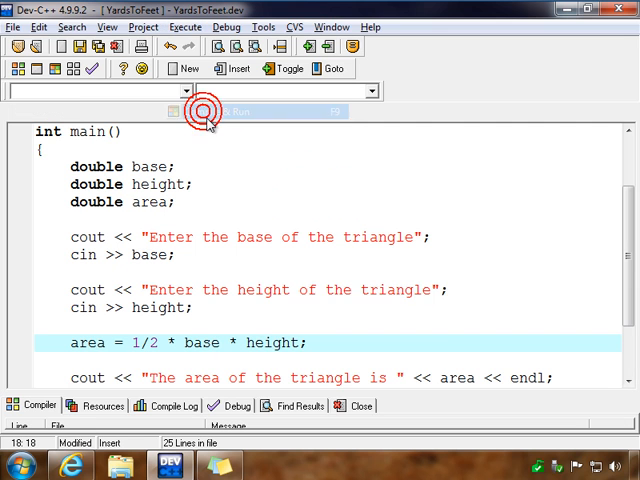
Run the program entering 2 for base and height, which prints area 0
left_click(196, 110)
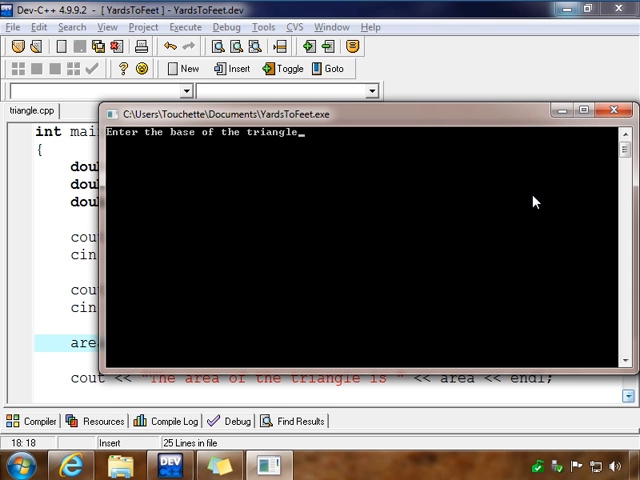
type("2")
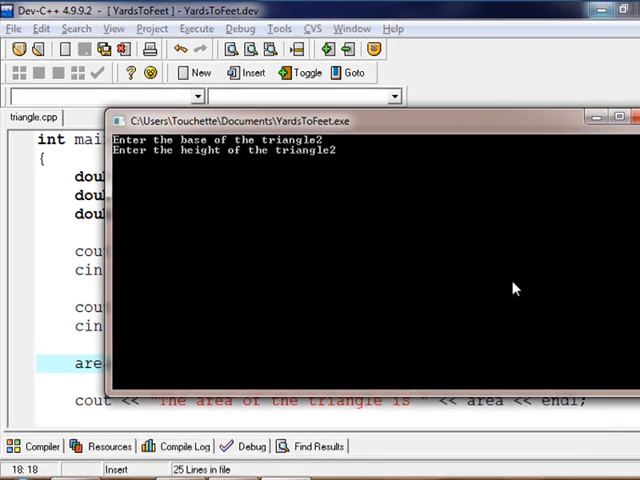
key("Return")
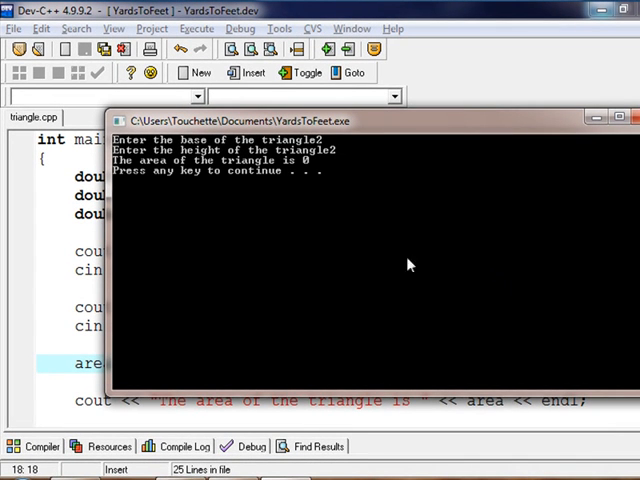
mouse_move(236, 172)
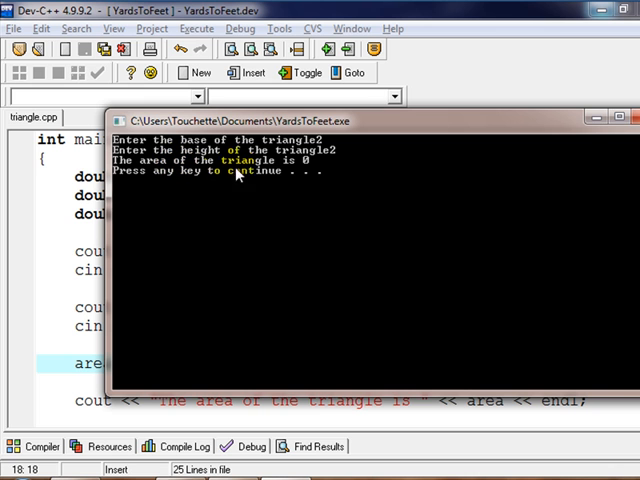
mouse_move(320, 224)
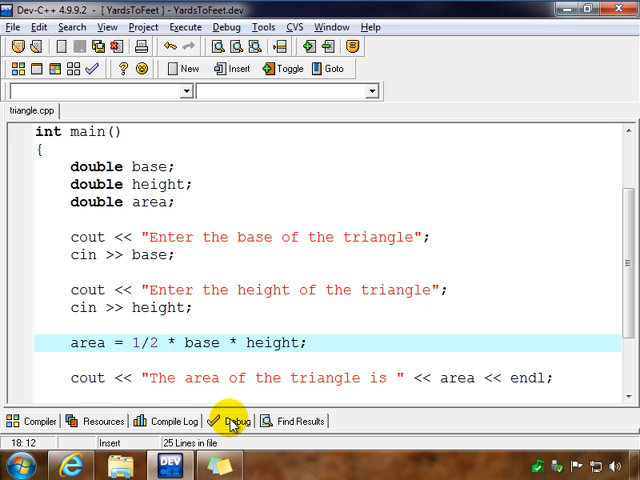
Change the divisor to 2.0 so the line reads area = 1/2.0 * base * height
left_click(158, 342)
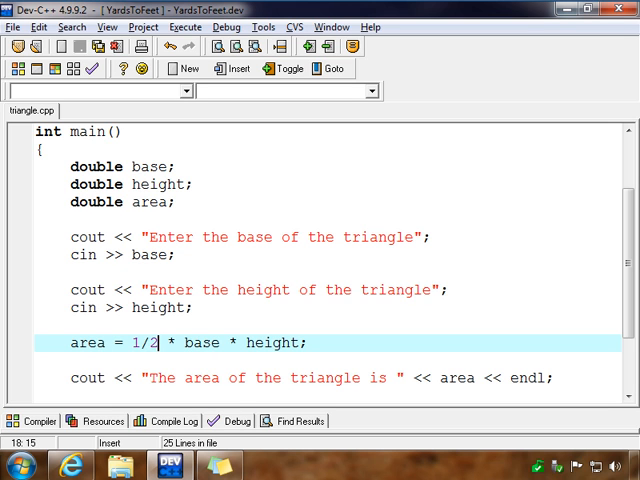
left_click(230, 420)
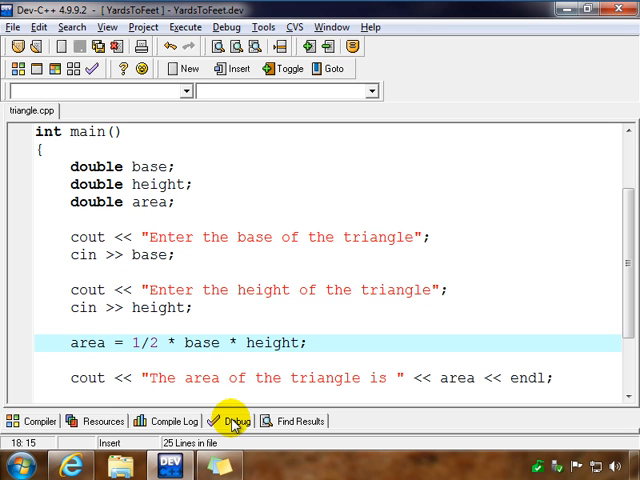
left_click(156, 342)
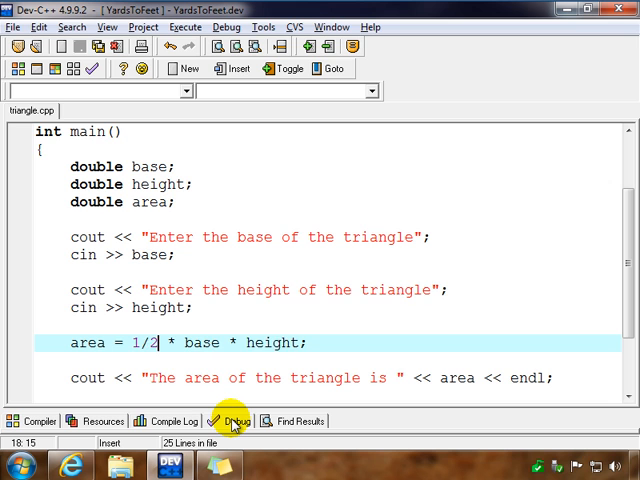
type(".0")
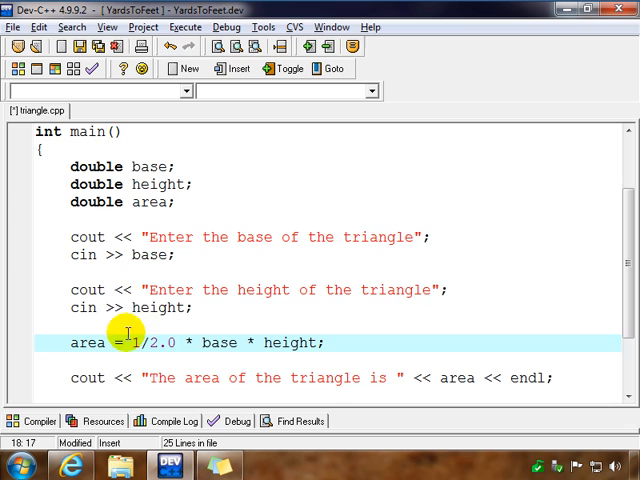
mouse_move(184, 28)
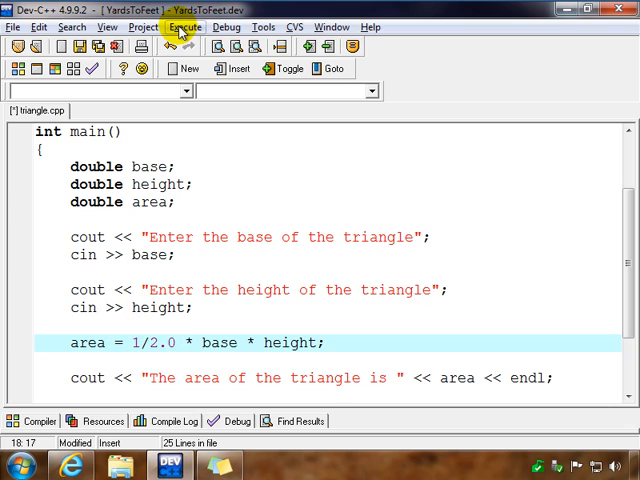
Compile & Run with base 2 and height 2, see area 2, and close the console
left_click(184, 28)
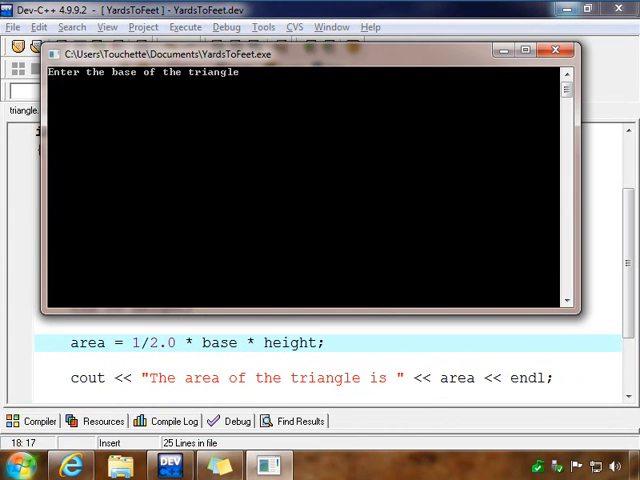
left_click(268, 156)
type("2")
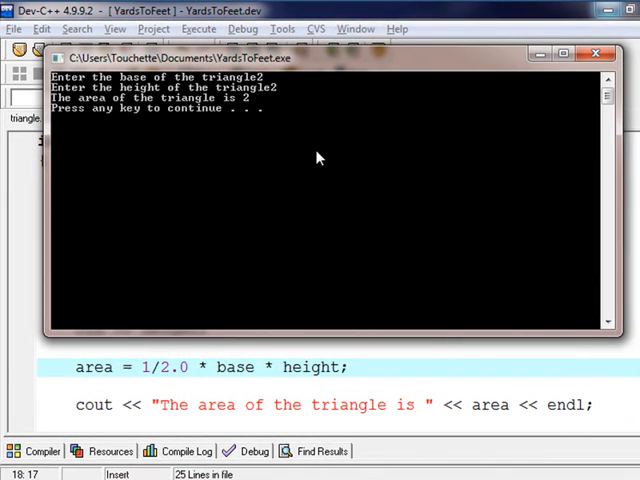
mouse_move(276, 104)
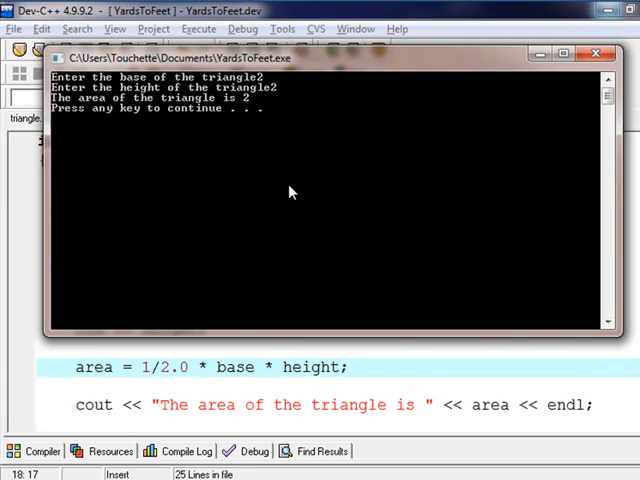
left_click(592, 48)
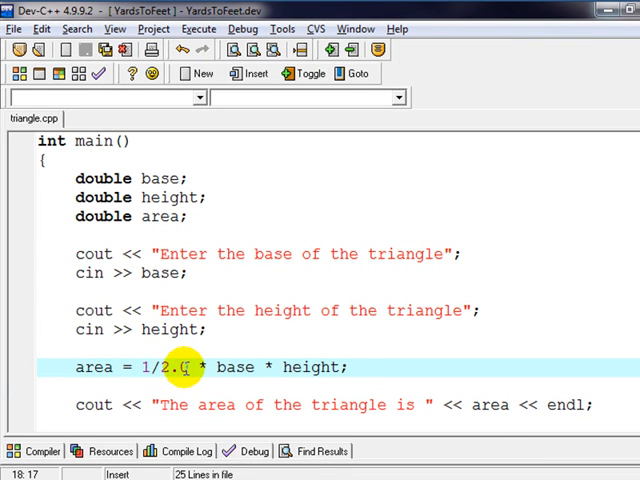
type("0")
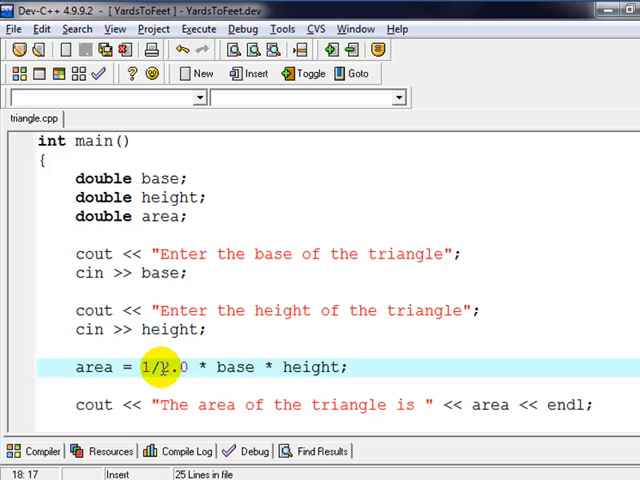